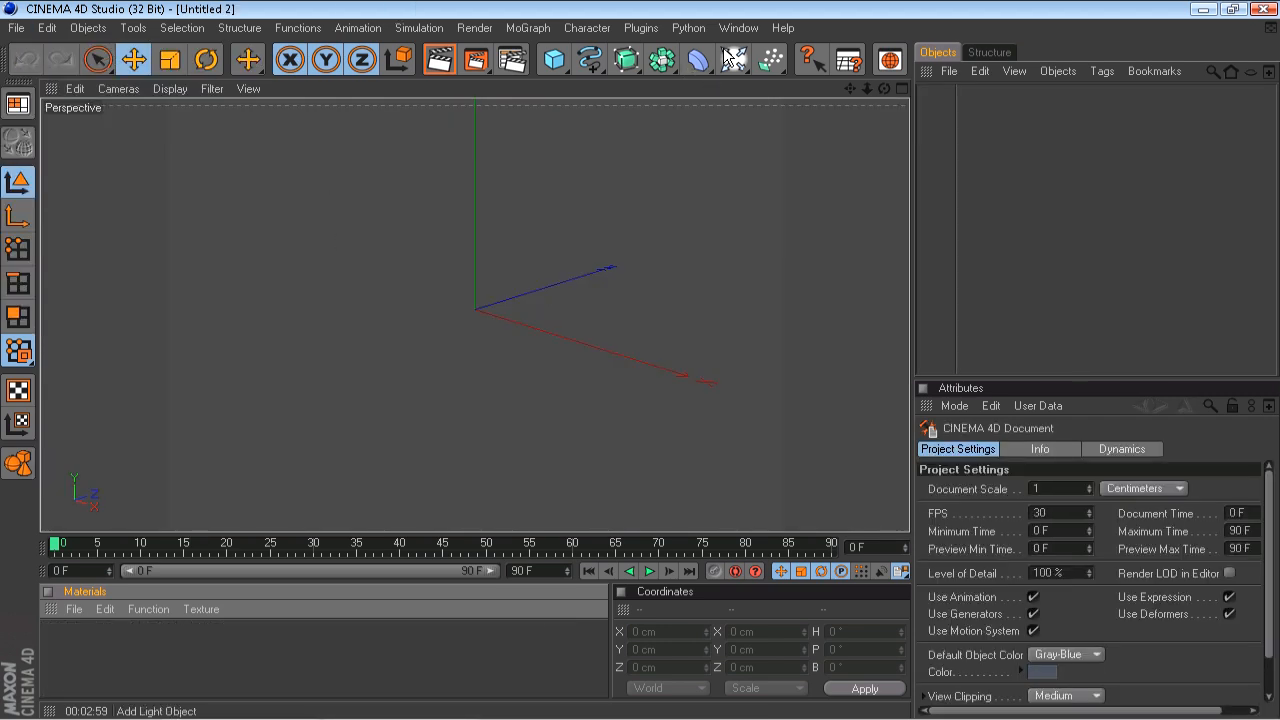
Step: Load the Window Light Studio preset scene from the Content Browser
{"action": "left_click", "coordinate": [550, 56]}
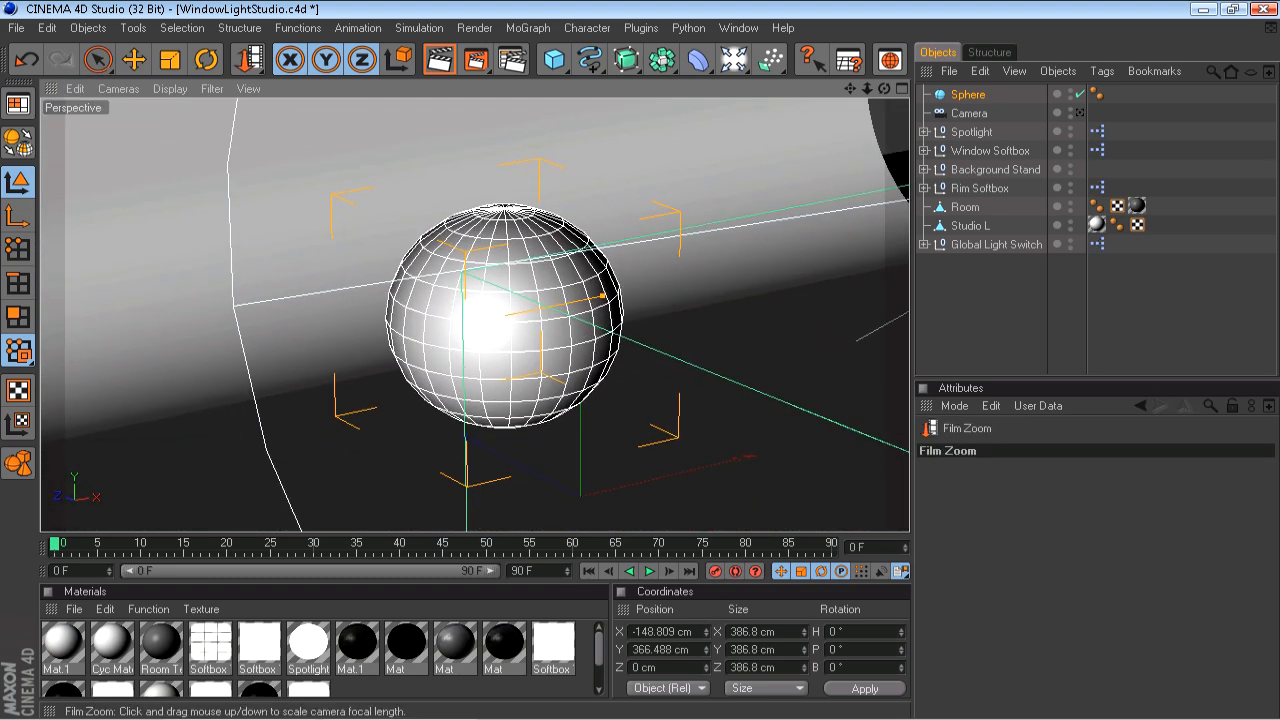
{"action": "left_click", "coordinate": [1026, 488]}
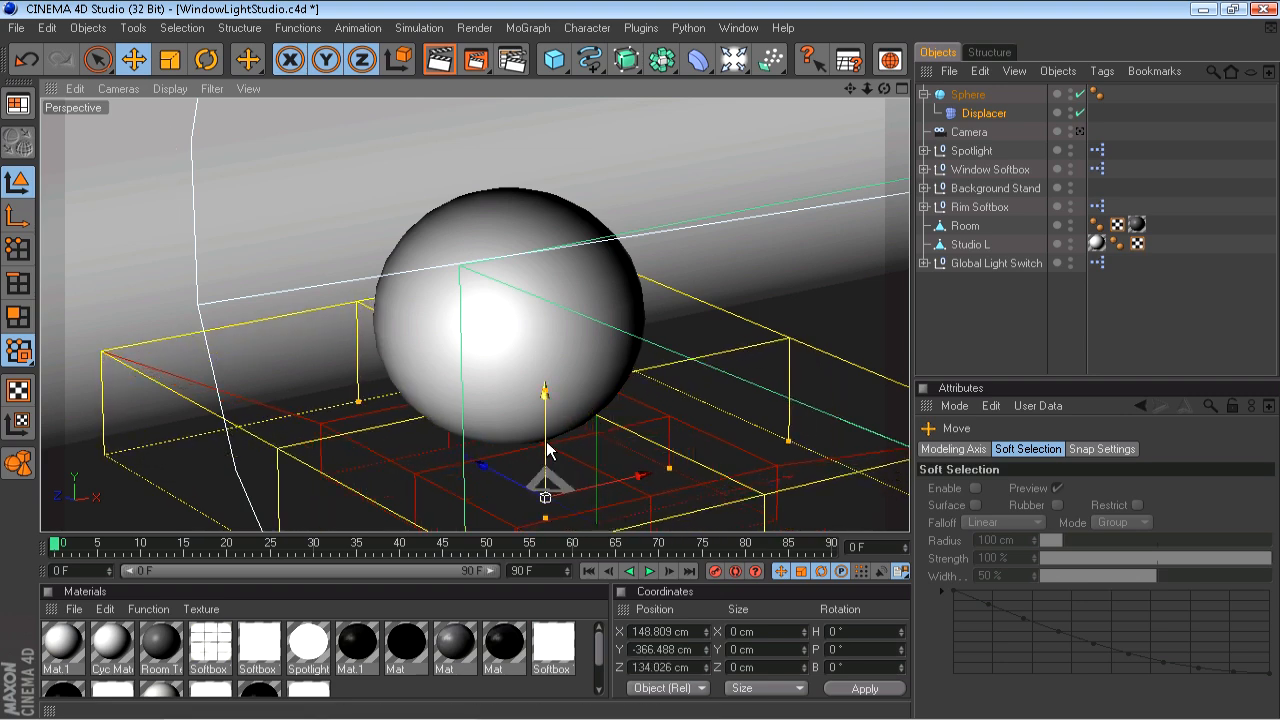
Step: Set the Displacer to Strength -76%, Height 265 cm, Intensity (Centered) with a Noise shader
{"action": "left_click", "coordinate": [970, 244]}
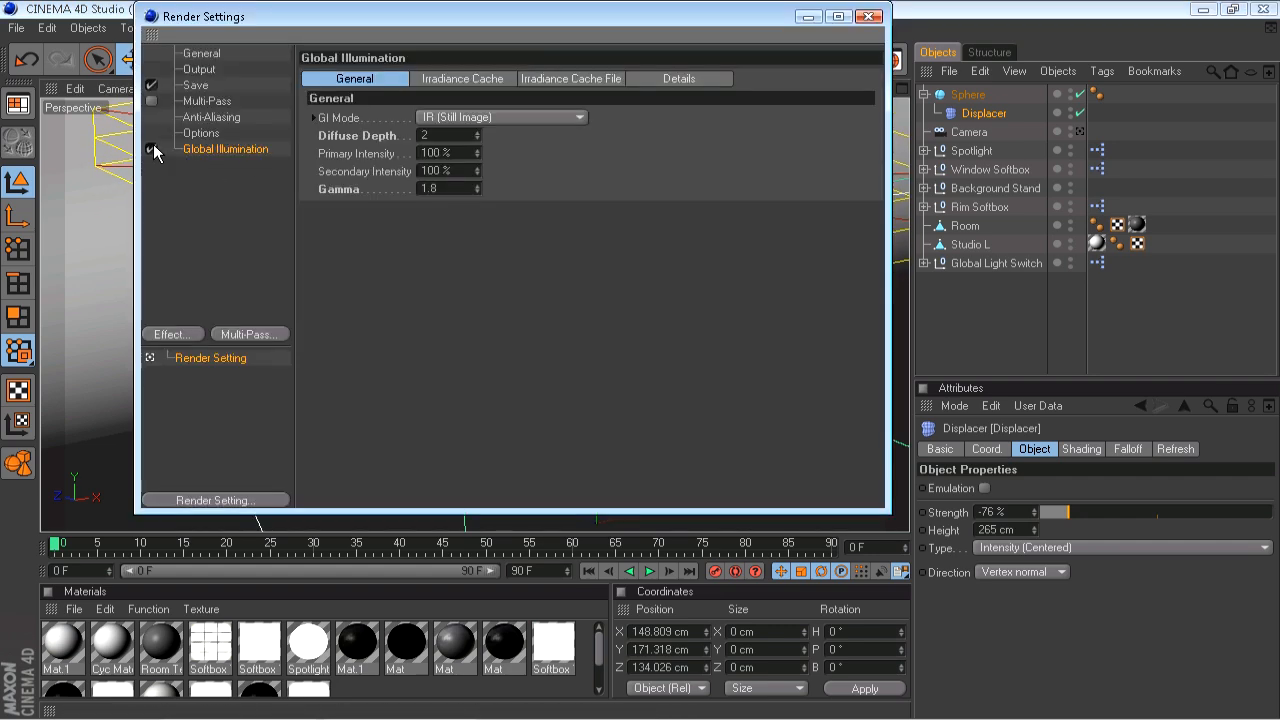
Step: Enable Global Illumination in the Render Settings' Effect list
{"action": "left_click", "coordinate": [860, 24]}
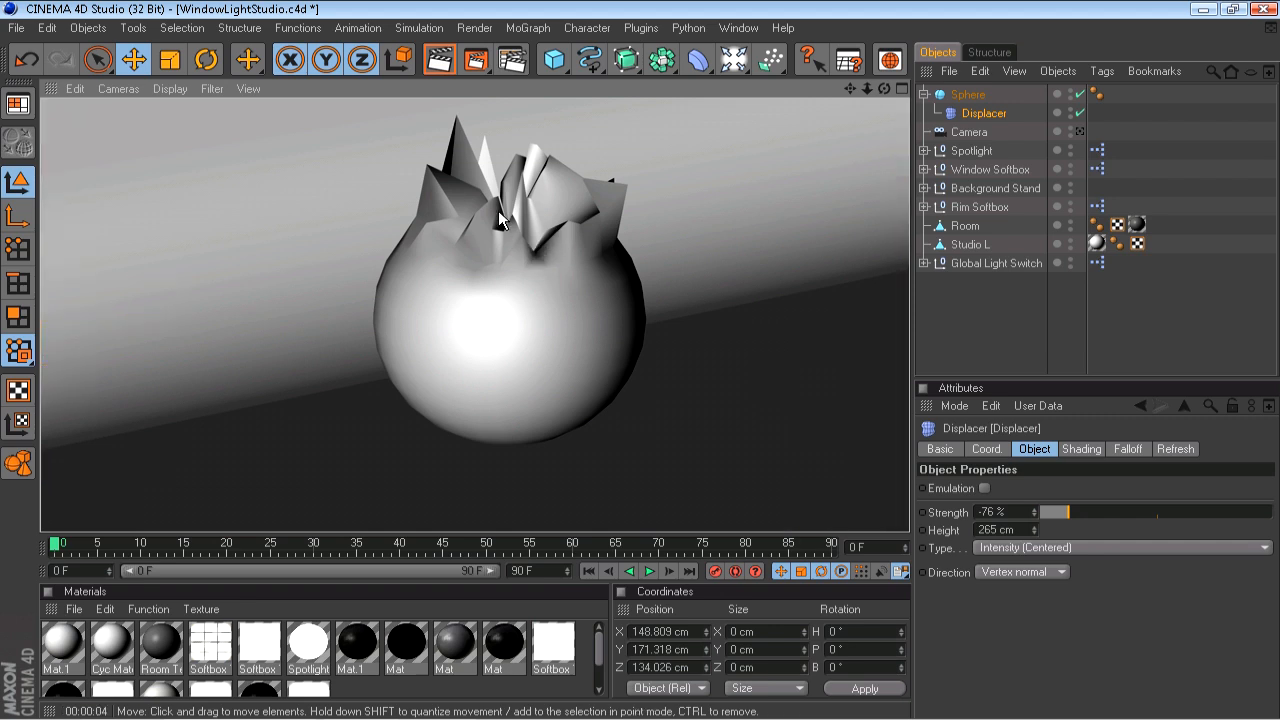